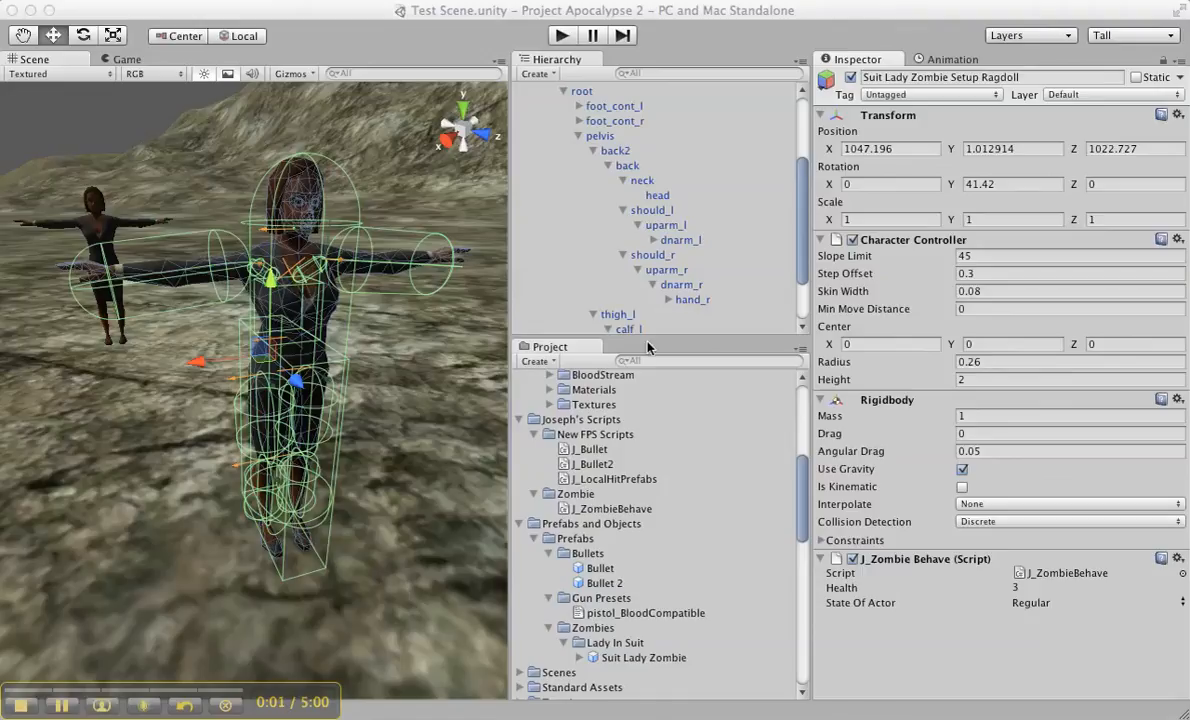
{"action": "mouse_move", "coordinate": [668, 344]}
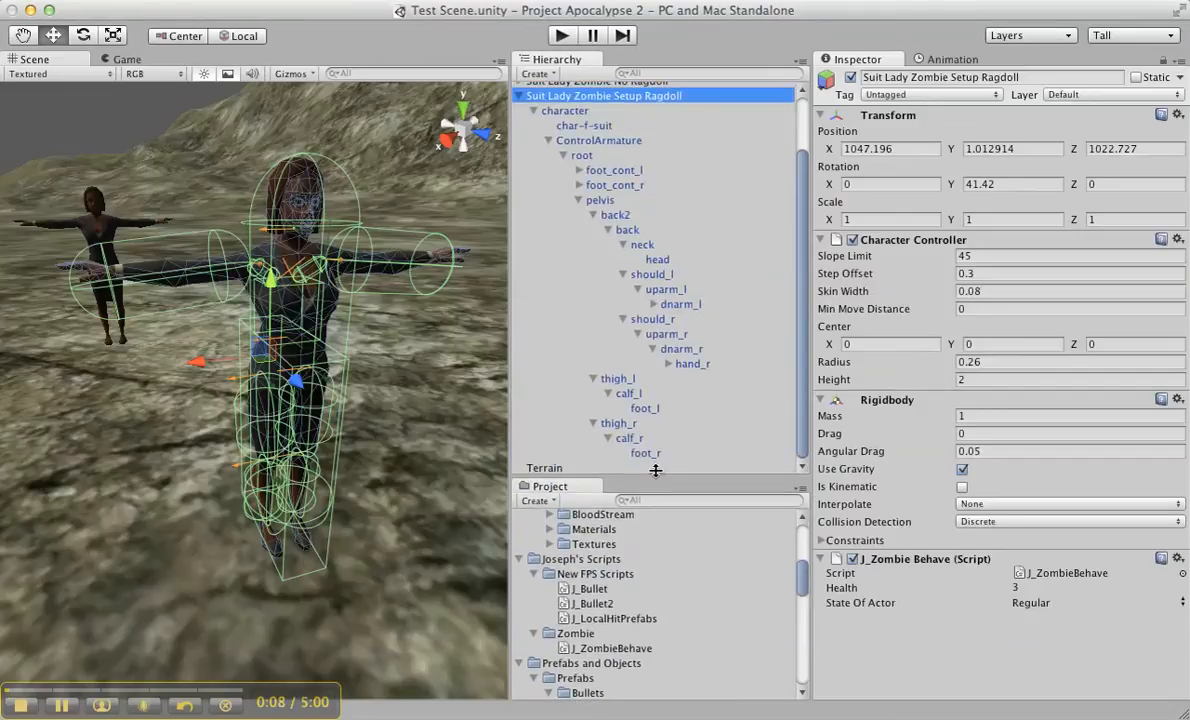
{"action": "mouse_move", "coordinate": [736, 228]}
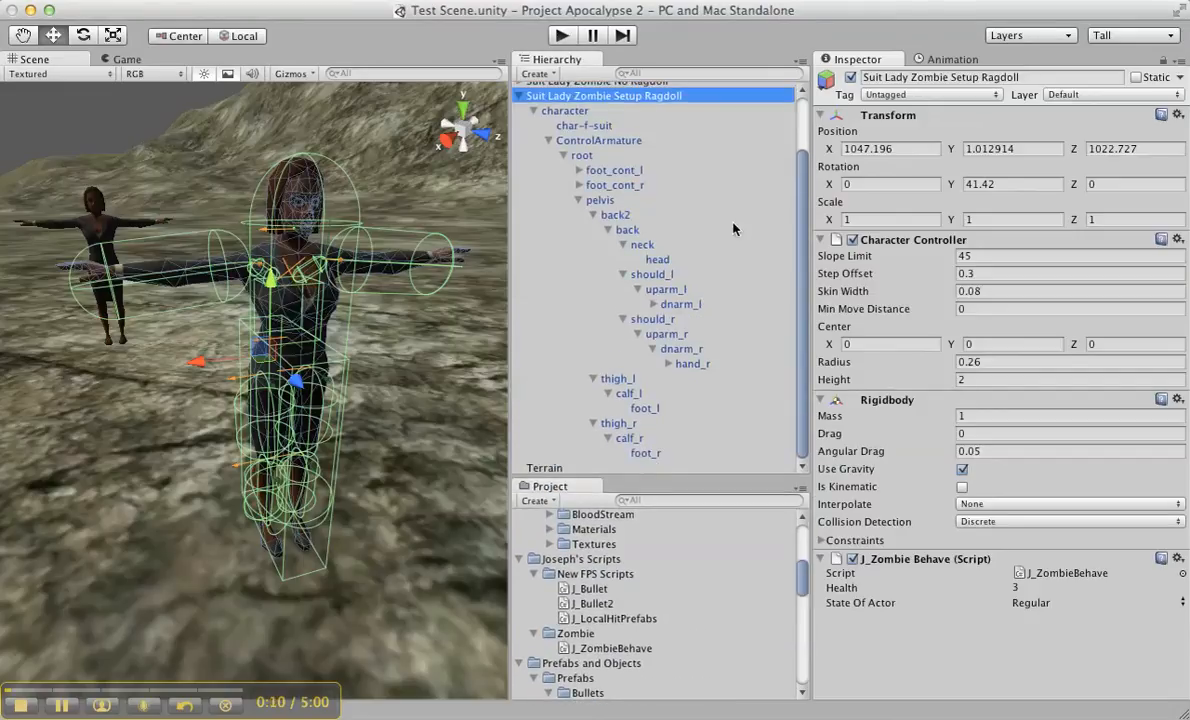
- Select the armature's root bone to show its oversized box collider in the Inspector
{"action": "left_click", "coordinate": [582, 156]}
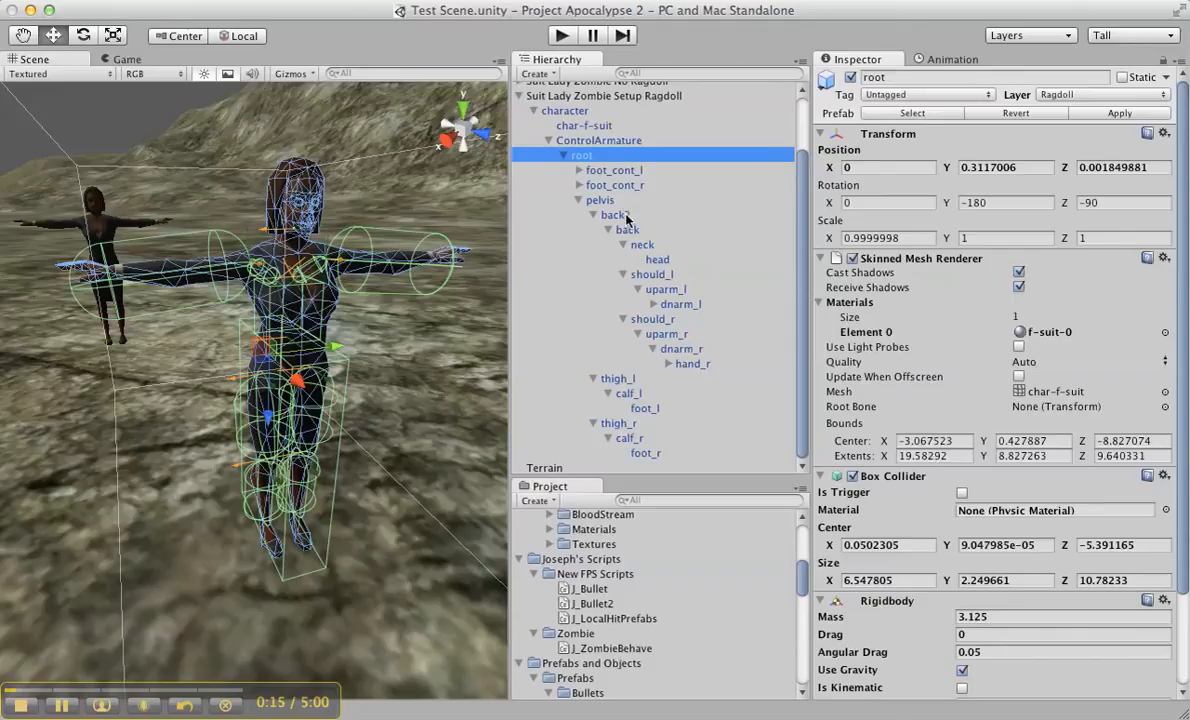
- Inspect the back and both foot control bones' colliders, returning to the root bone
{"action": "left_click", "coordinate": [616, 228]}
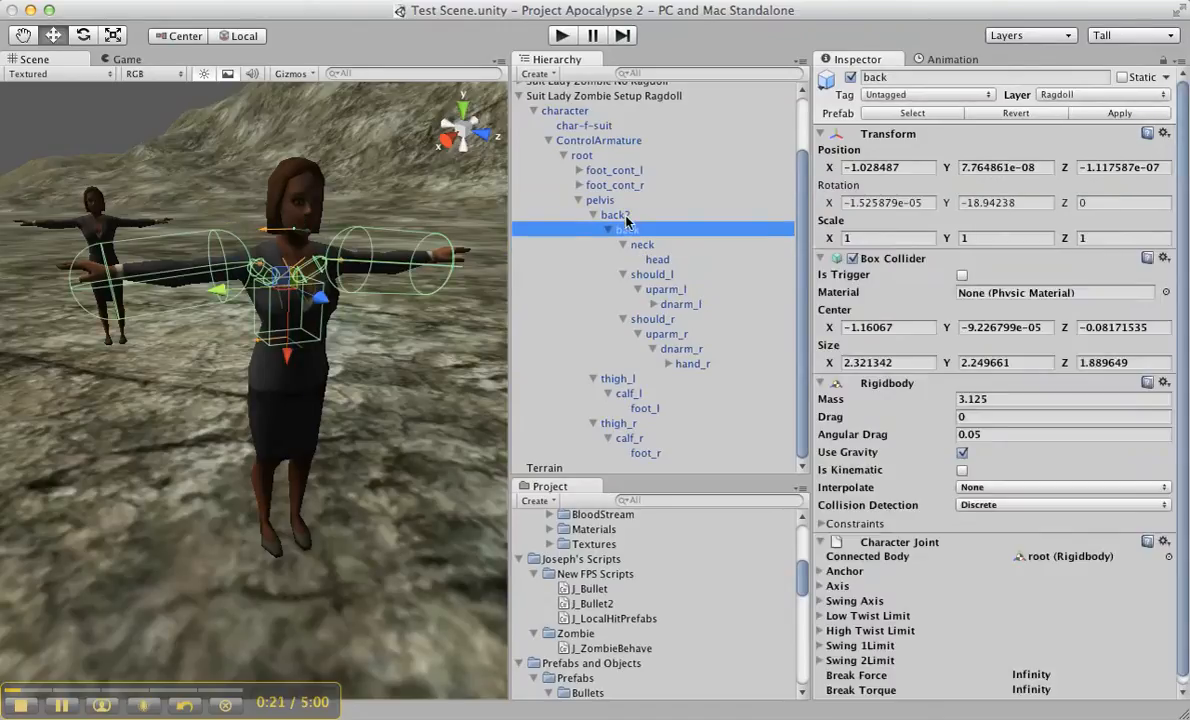
{"action": "left_click", "coordinate": [614, 184]}
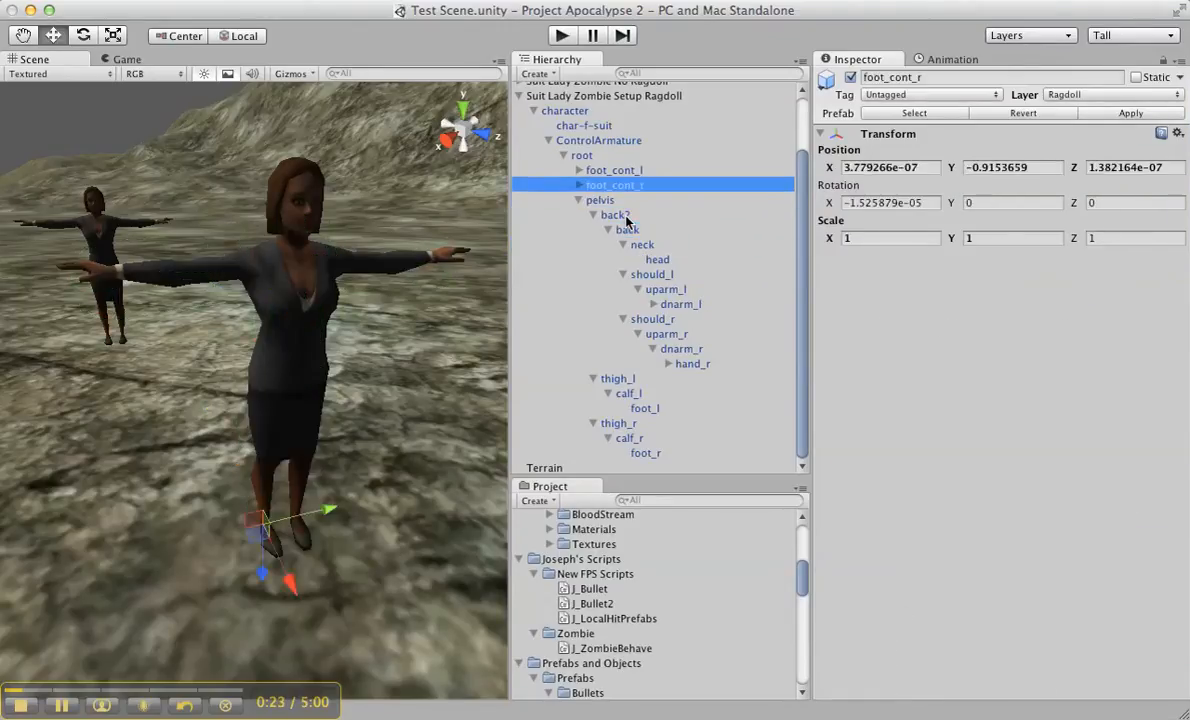
{"action": "left_click", "coordinate": [614, 168]}
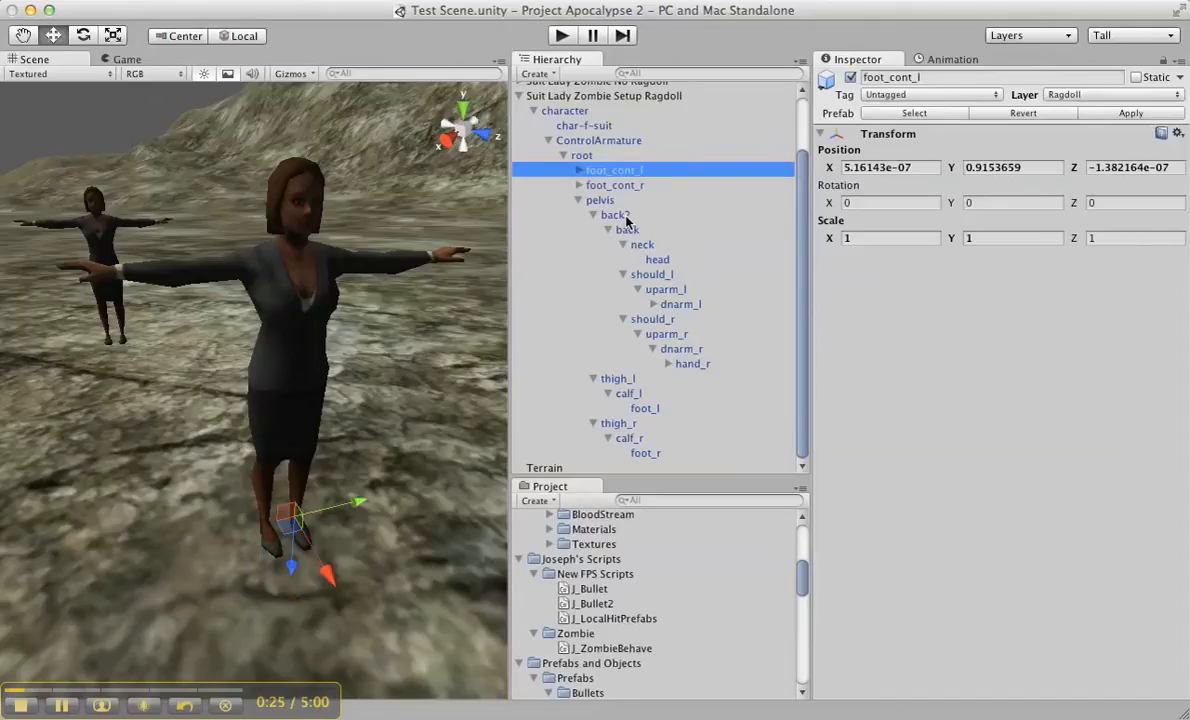
{"action": "left_click", "coordinate": [580, 156]}
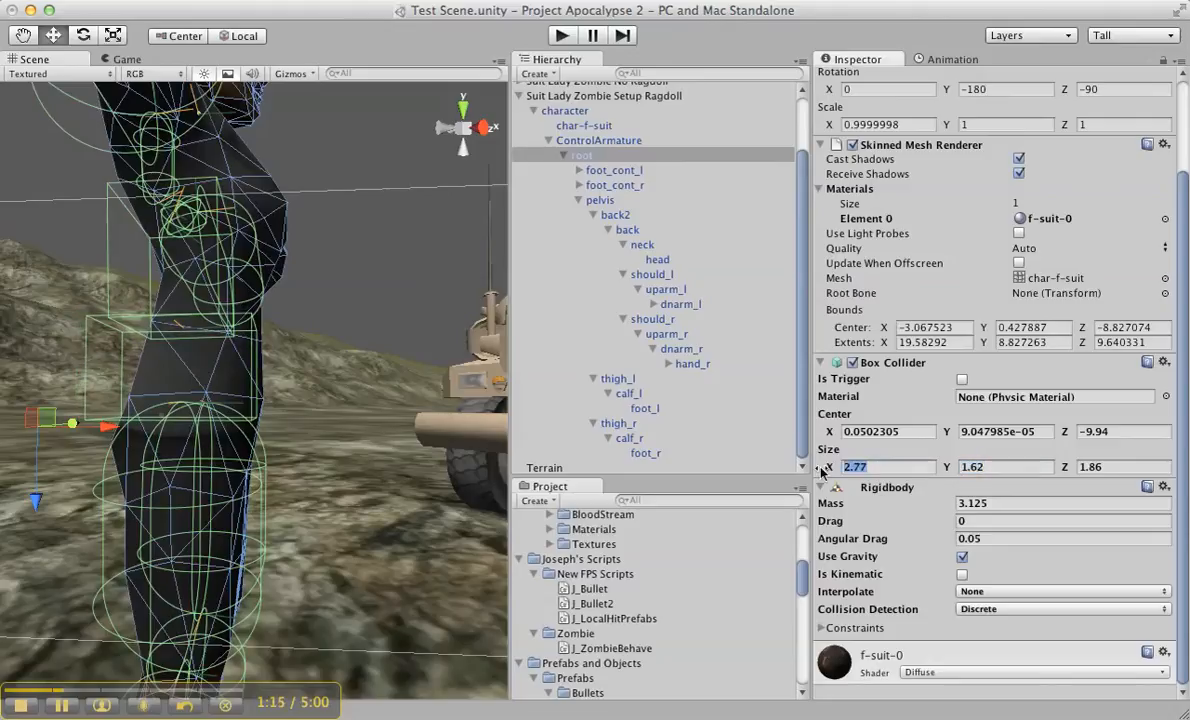
- Resize the root bone's box collider to 1.1 × 1.62 × 1.86, centre Z -9.94, fitting the hips
{"action": "type", "text": "1.1"}
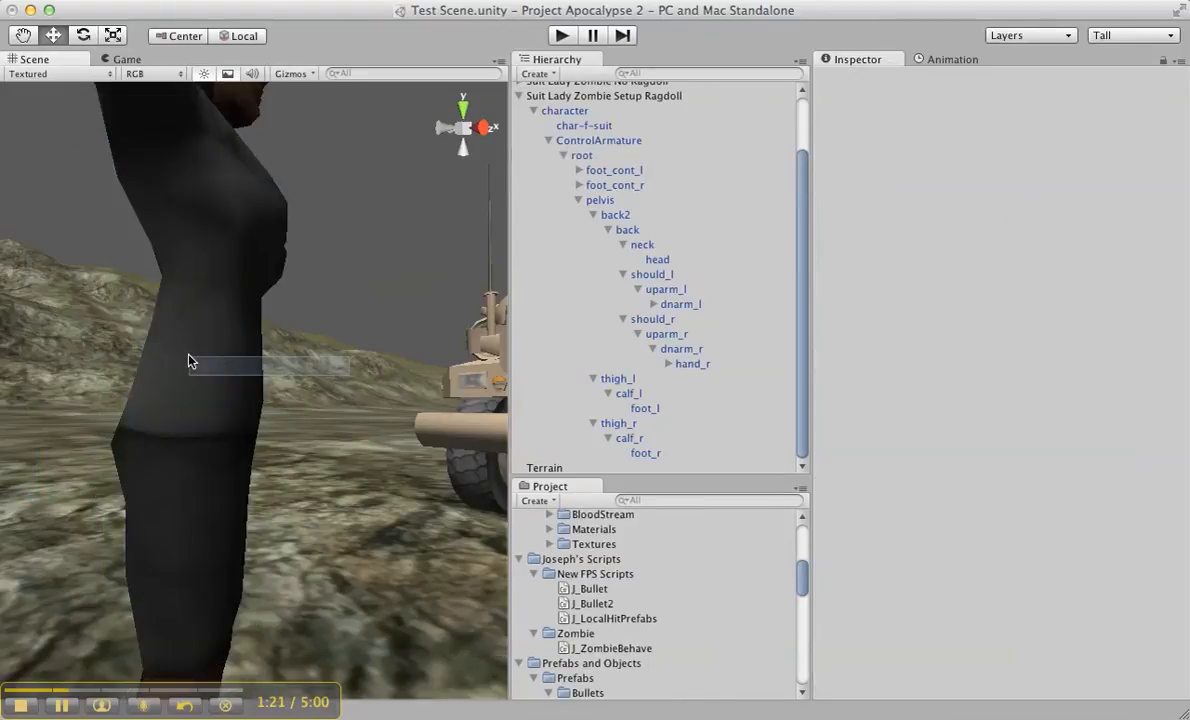
{"action": "left_click", "coordinate": [580, 156]}
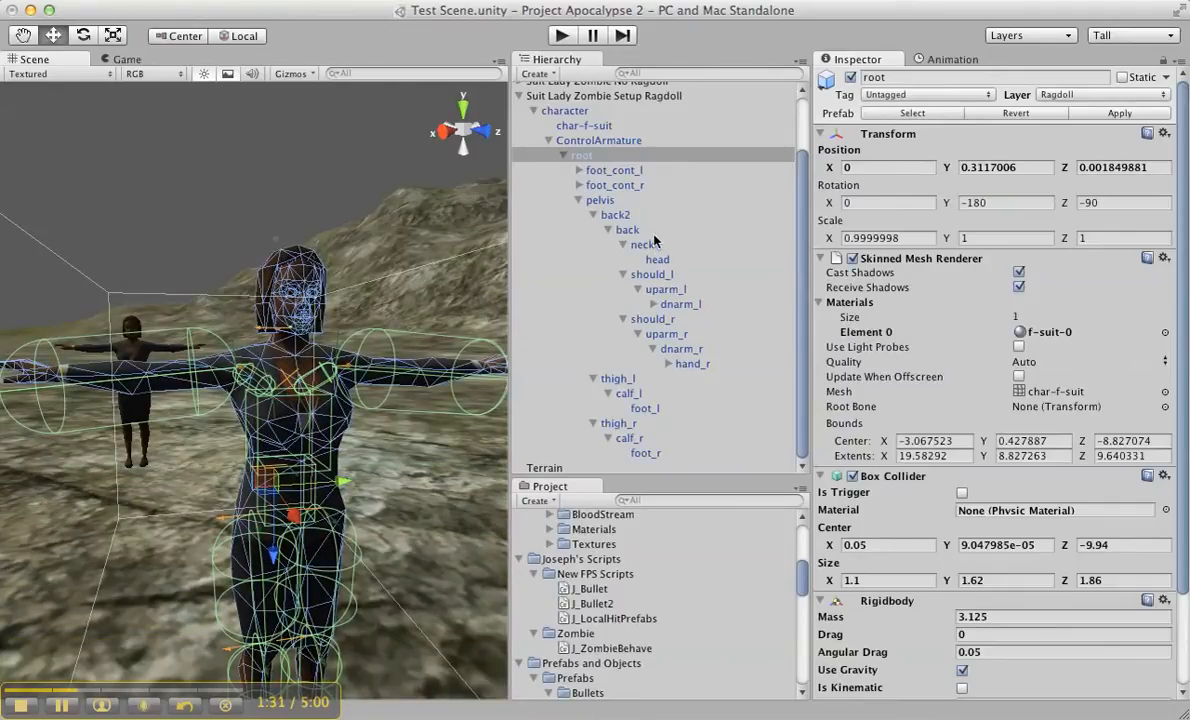
- Set the head bone's sphere collider radius to 1.46 with centre X -0.89, wrapping the head
{"action": "left_click", "coordinate": [656, 260]}
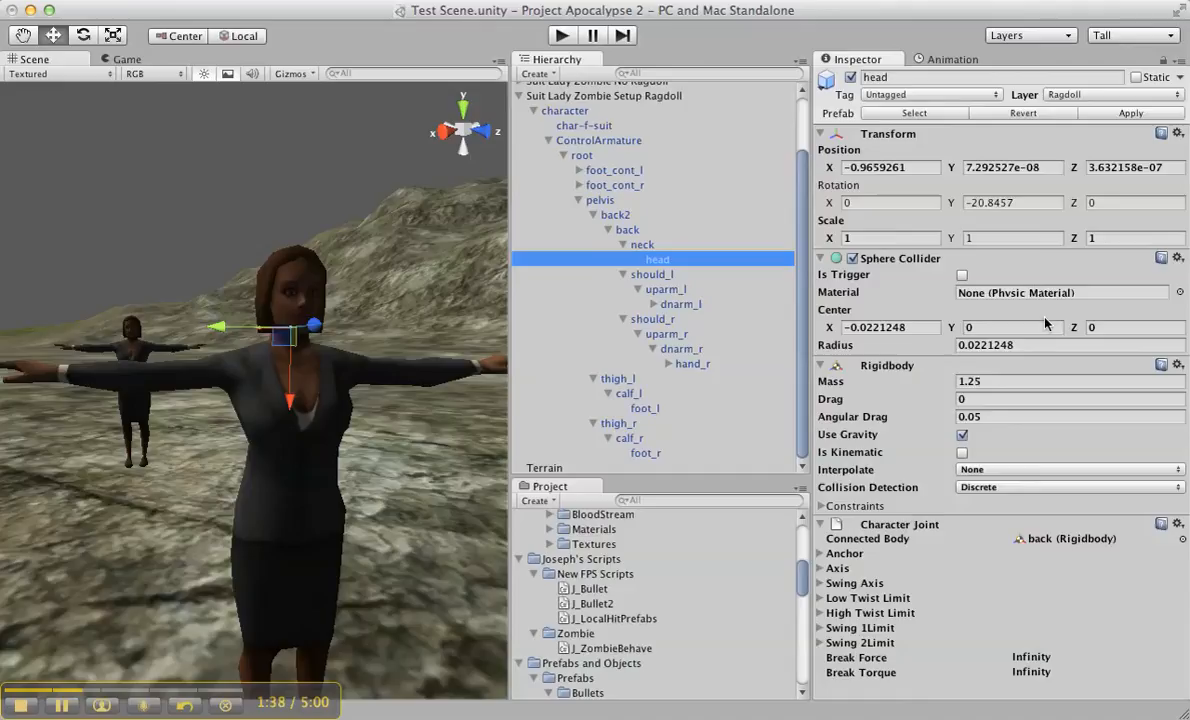
{"action": "type", "text": "1.13"}
{"action": "type", "text": "-0.89"}
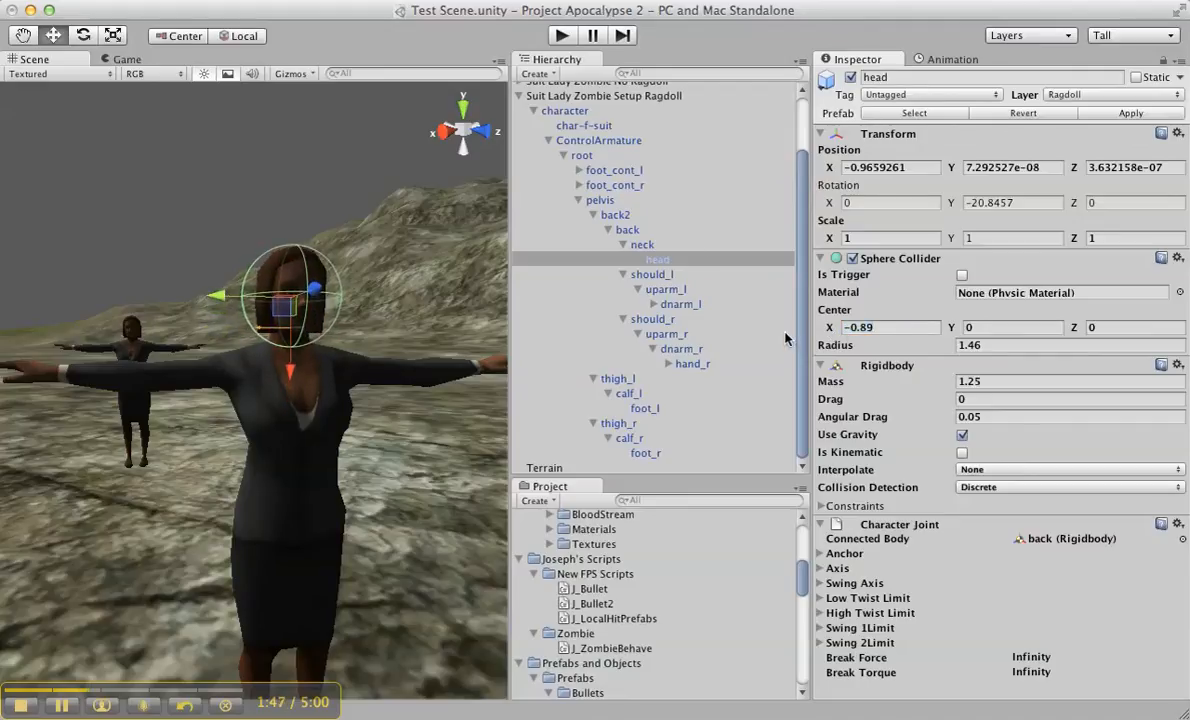
{"action": "left_click", "coordinate": [580, 156]}
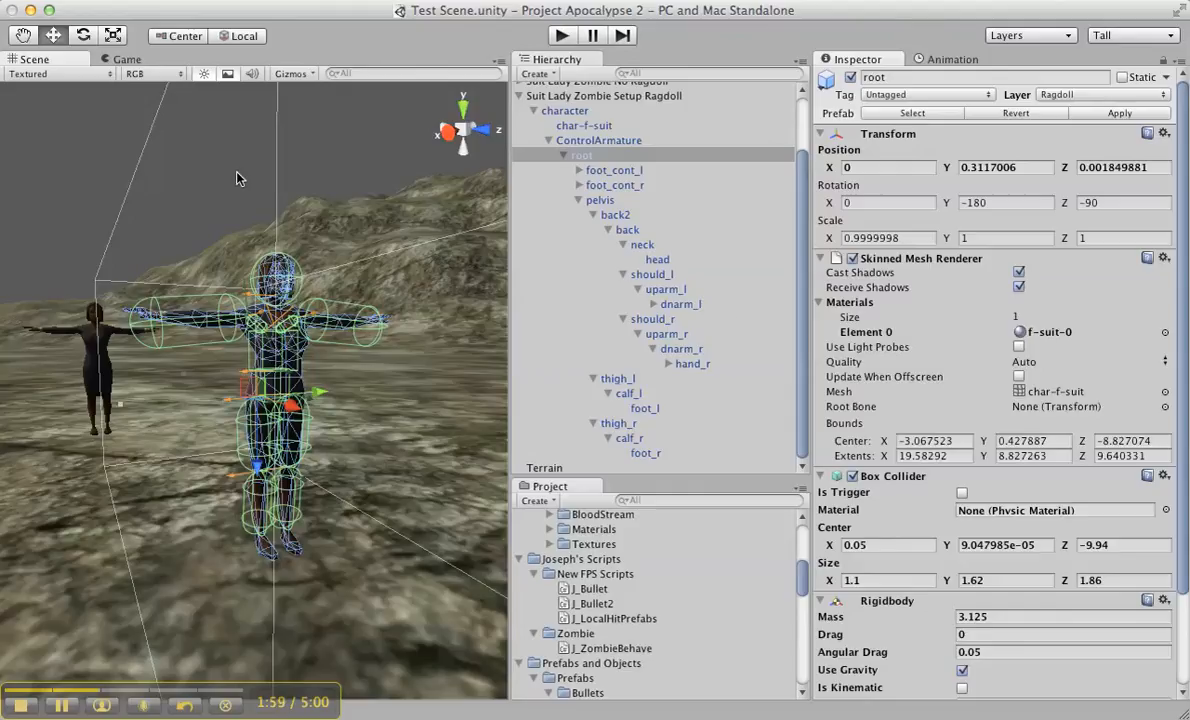
{"action": "mouse_move", "coordinate": [728, 252]}
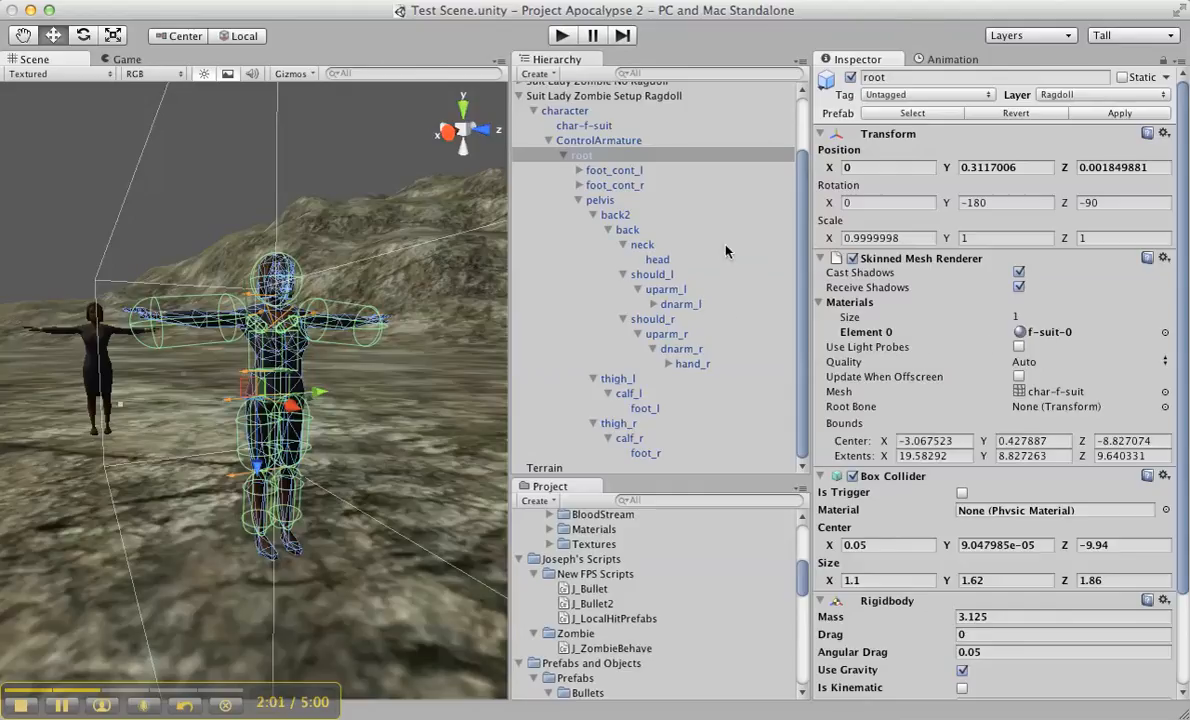
- Remove the Character Controller and _ZombieBehave components from Suit Lady Zombie Setup Ragdoll
{"action": "left_click", "coordinate": [604, 128]}
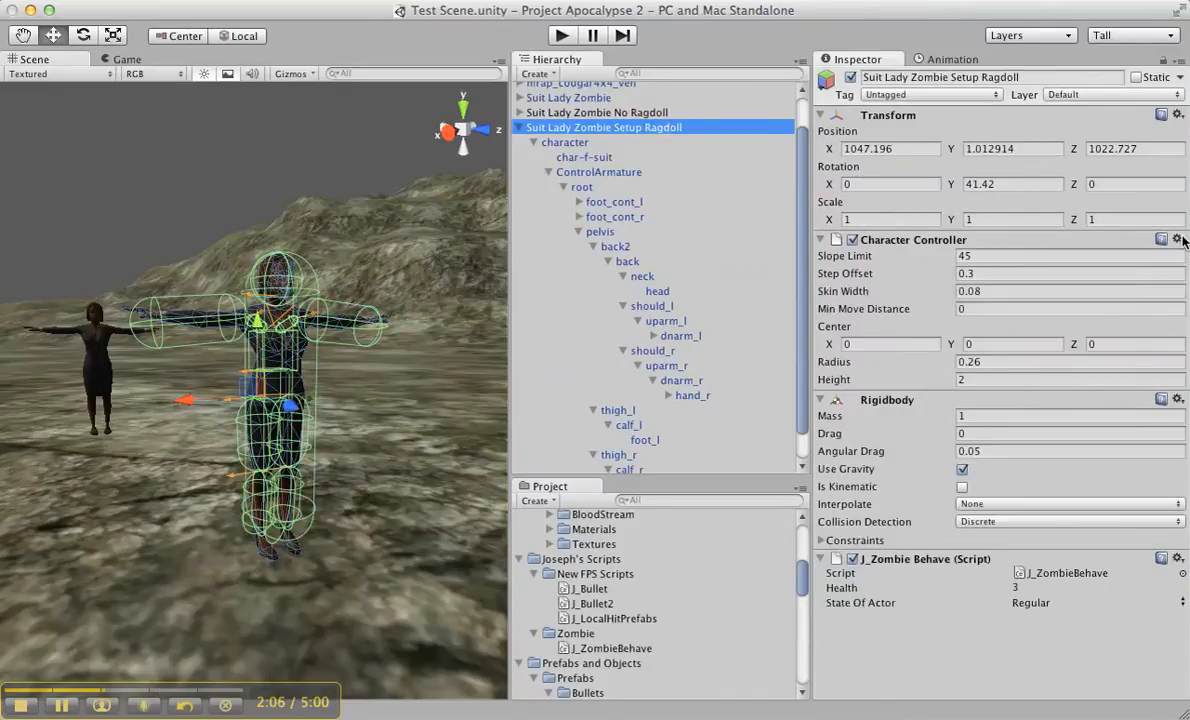
{"action": "left_click", "coordinate": [1178, 240]}
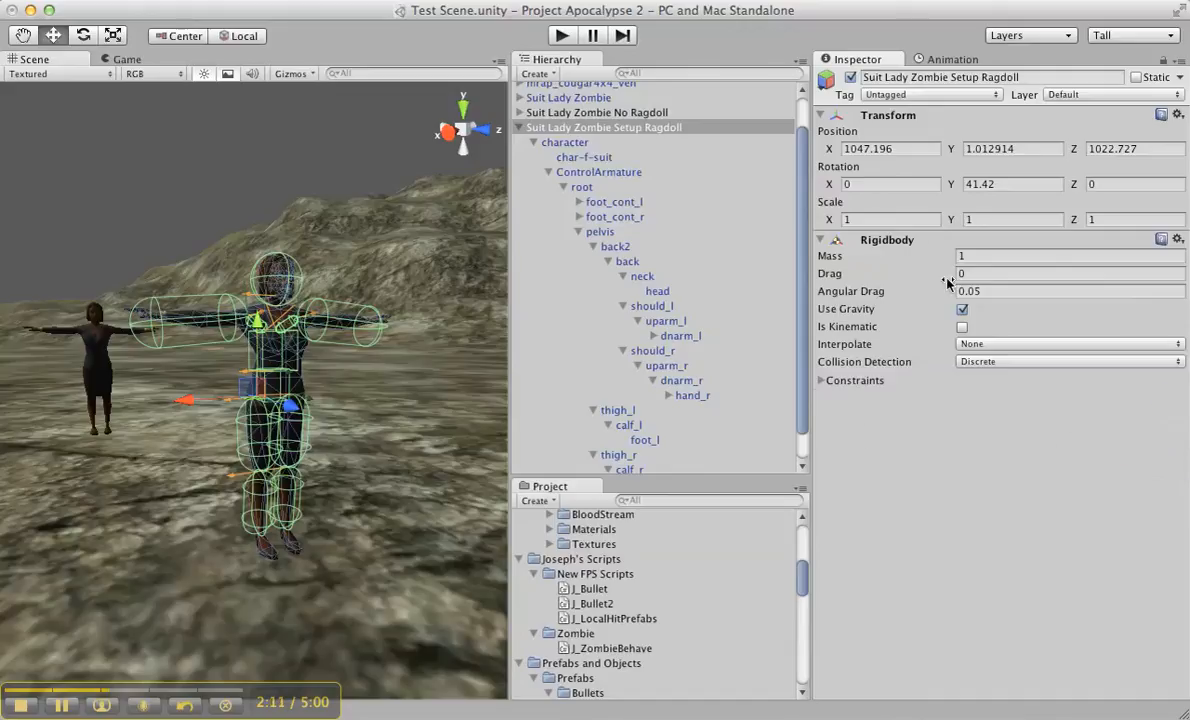
{"action": "left_click", "coordinate": [1178, 240]}
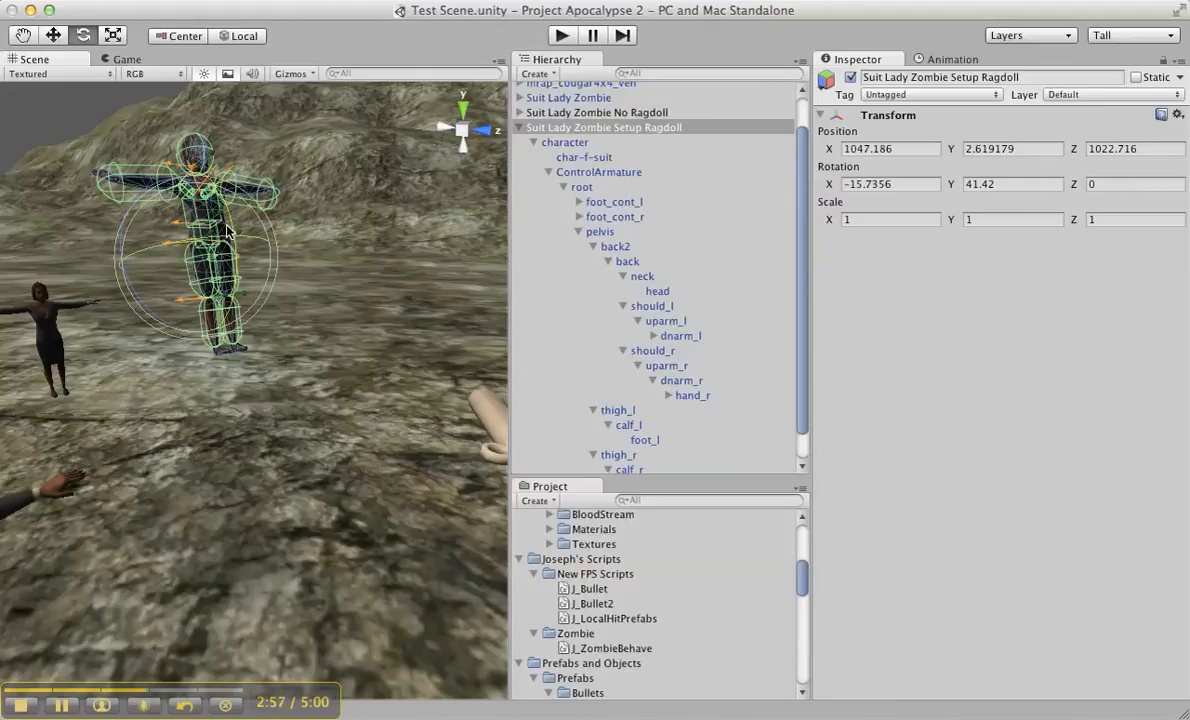
{"action": "mouse_move", "coordinate": [226, 168]}
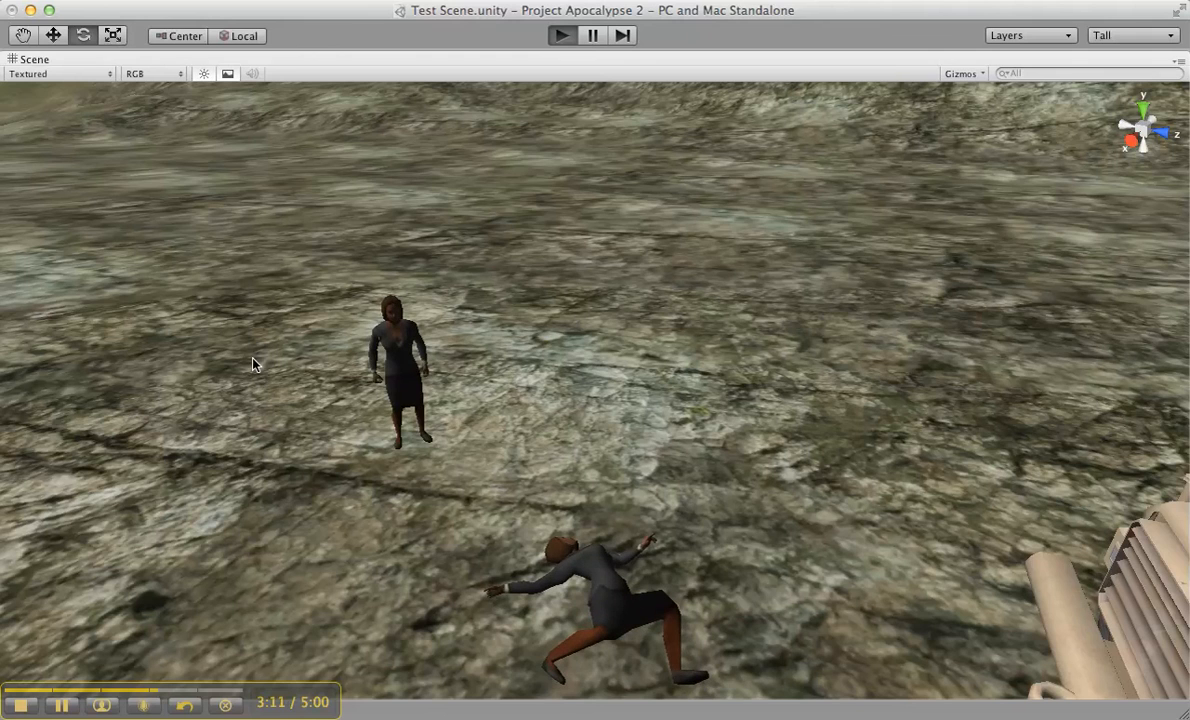
{"action": "mouse_move", "coordinate": [406, 420]}
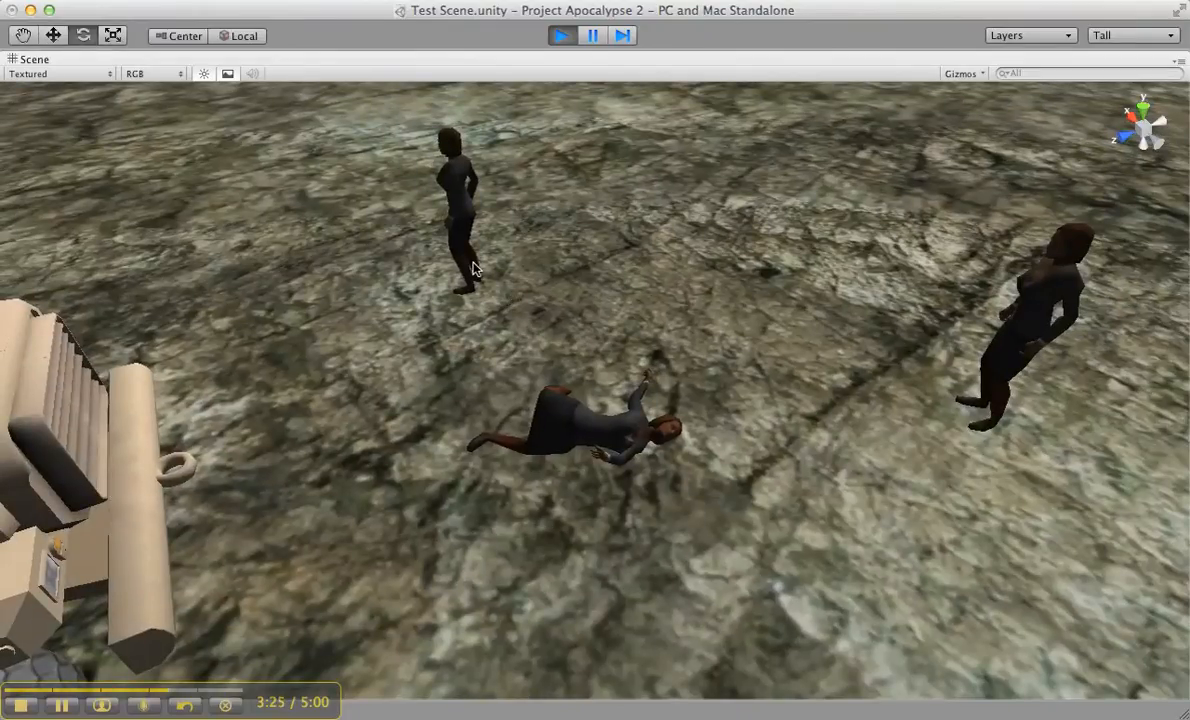
- Pause the running scene and view the collapsed ragdoll zombie beside the standing zombie
{"action": "left_click", "coordinate": [454, 200]}
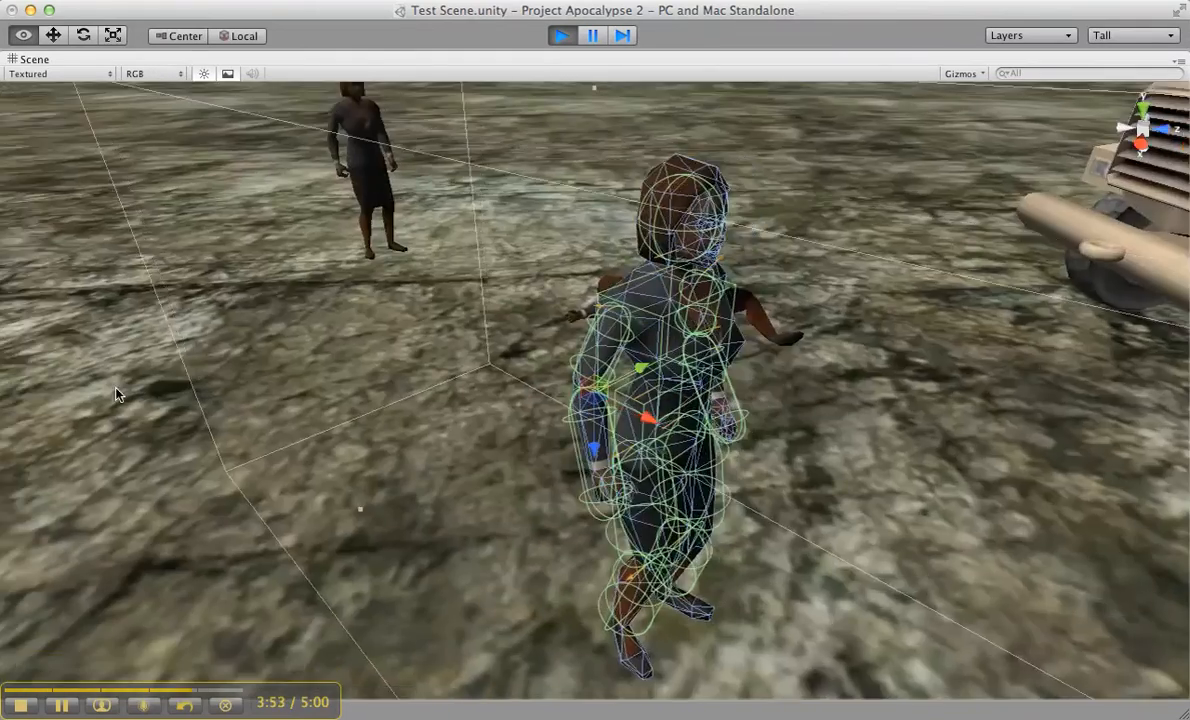
{"action": "left_click", "coordinate": [560, 36]}
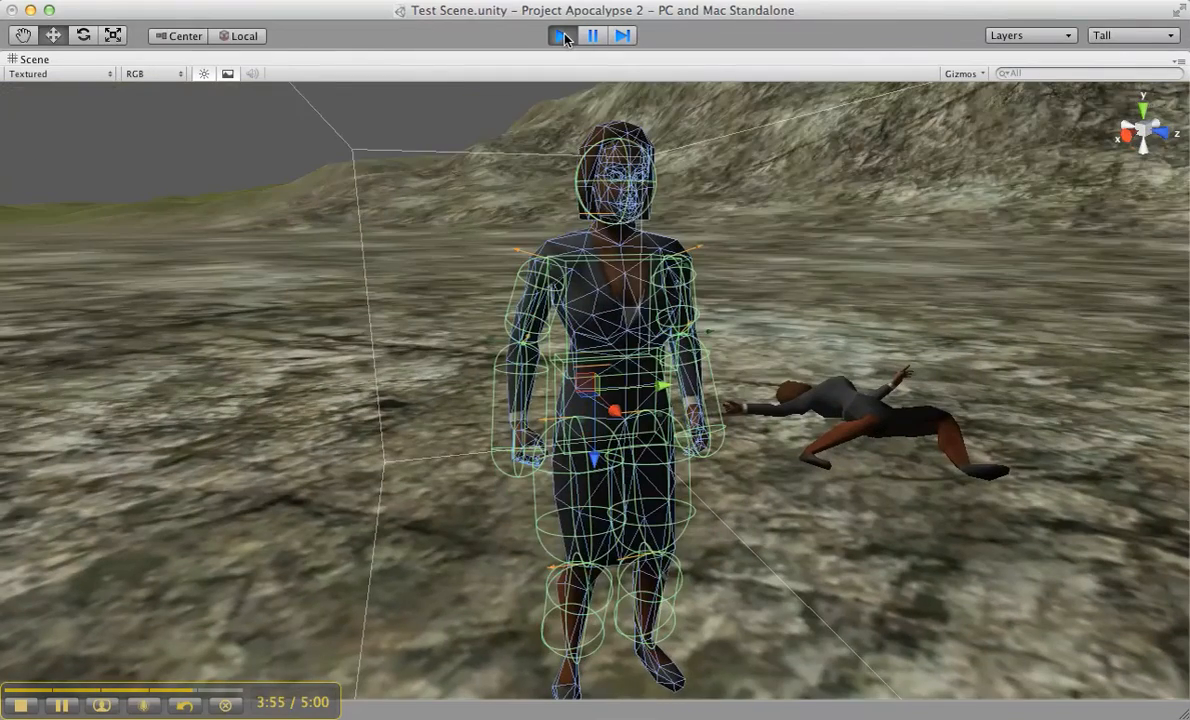